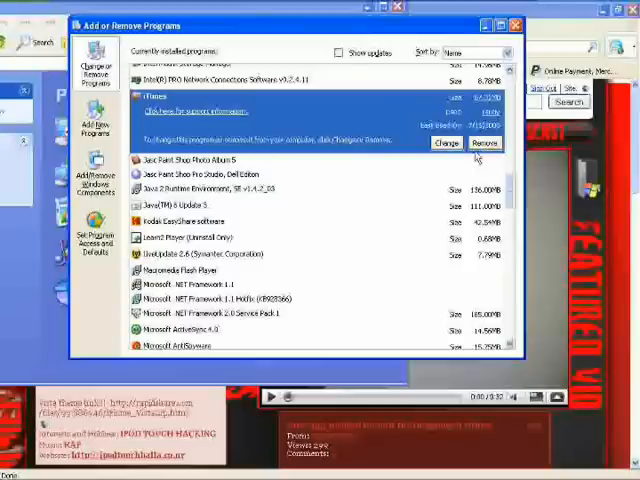
pyautogui.moveTo(324, 182)
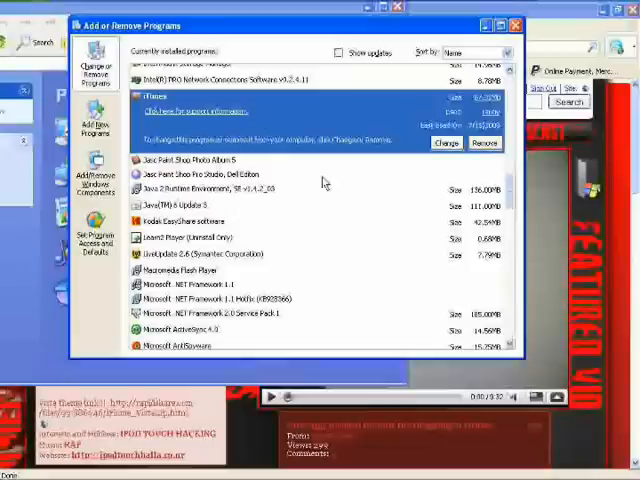
pyautogui.moveTo(336, 300)
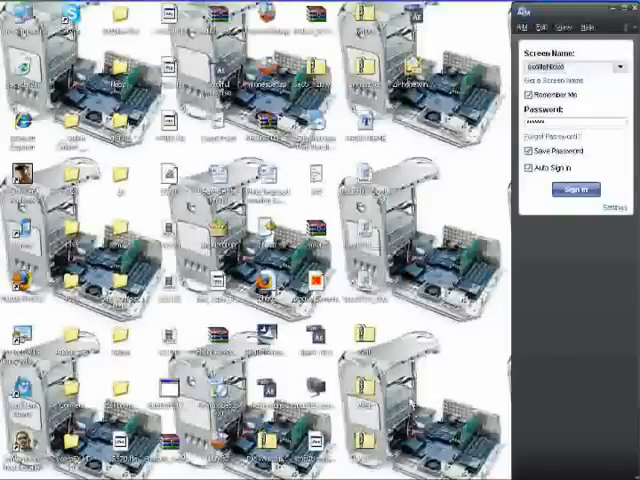
pyautogui.moveTo(410, 396)
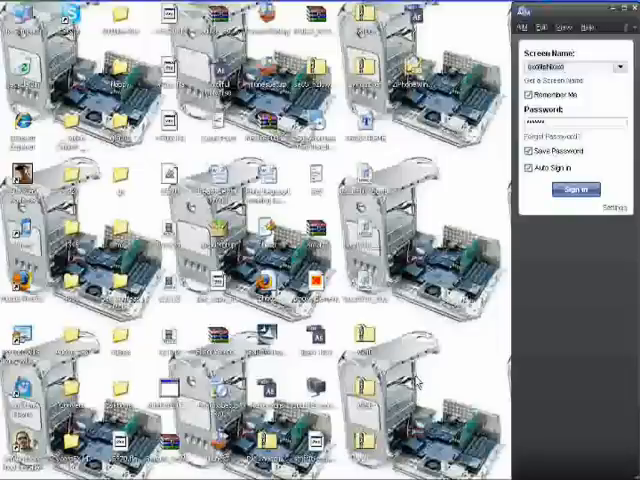
pyautogui.moveTo(290, 326)
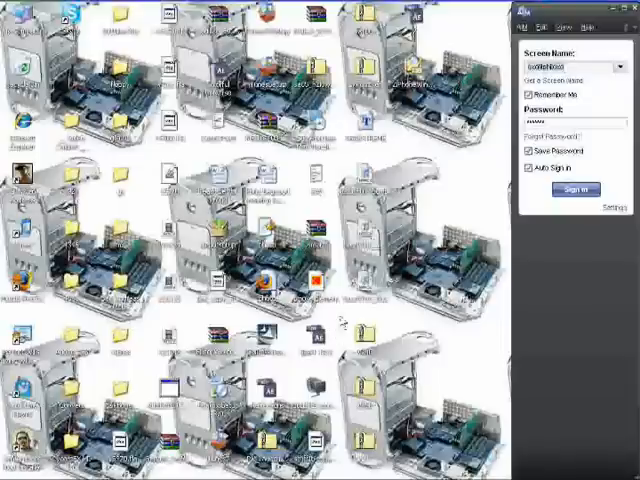
pyautogui.moveTo(272, 224)
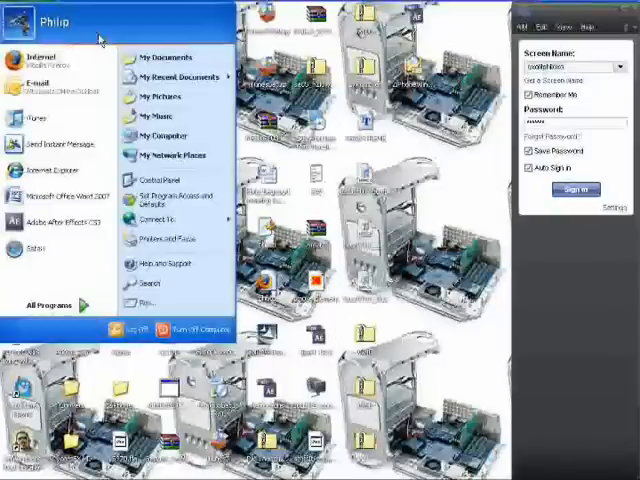
# Rename the iTunes Library file in My Music's iTunes folder and close the window
pyautogui.click(168, 116)
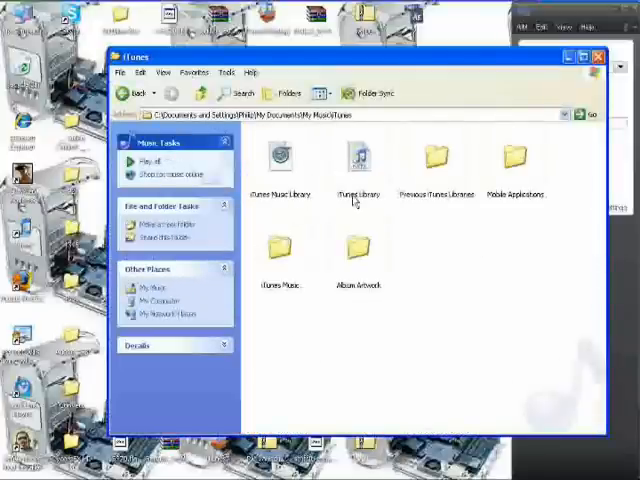
pyautogui.rightClick(358, 158)
pyautogui.write('F')
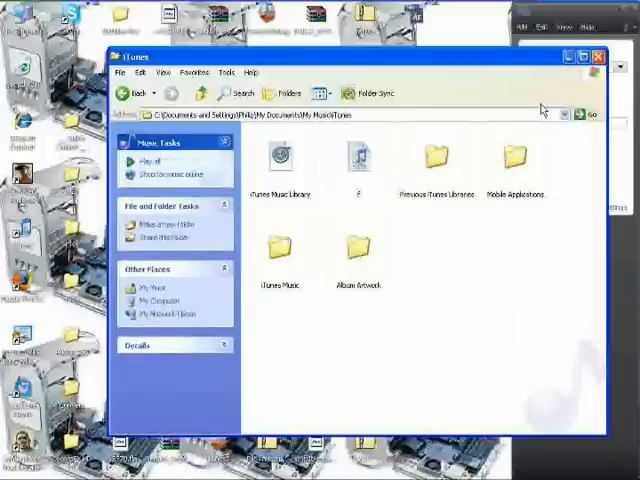
pyautogui.rightClick(358, 160)
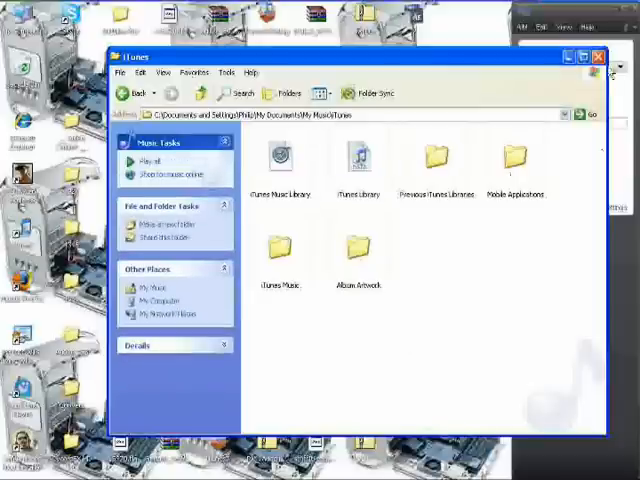
pyautogui.click(600, 58)
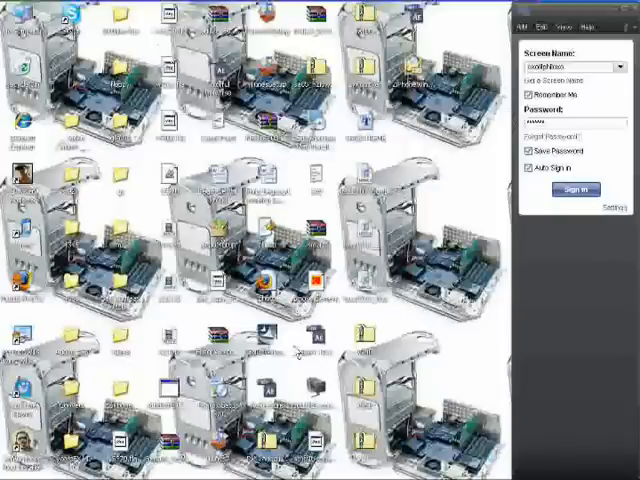
pyautogui.moveTo(216, 228)
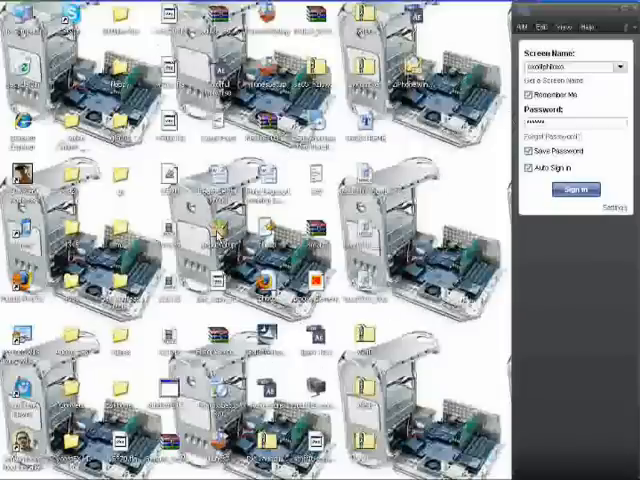